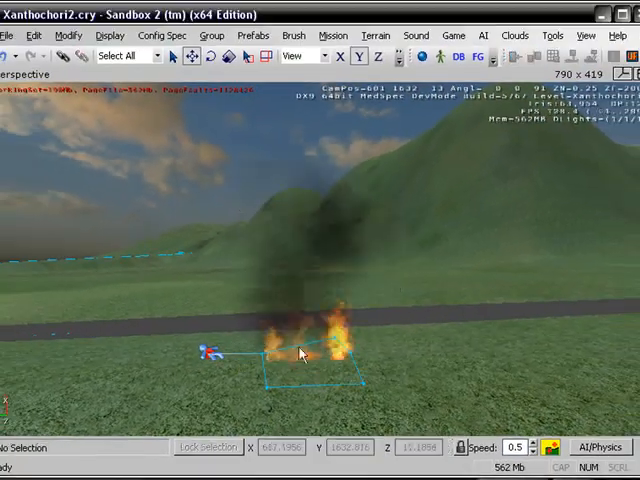
Delete the old fire effect and its area shape, confirming with Yes
key(Delete)
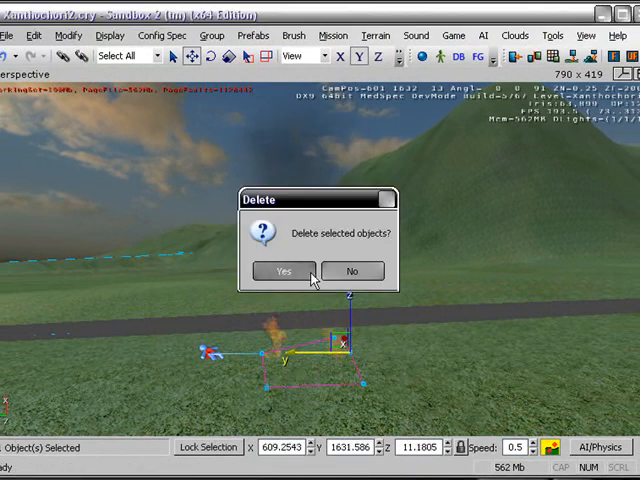
click(283, 271)
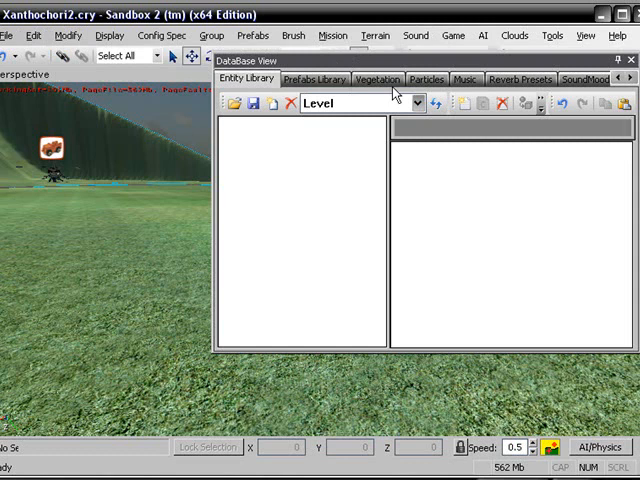
Load the smoke_and_fire particle library and pick the fire_line_ascension effect
click(414, 104)
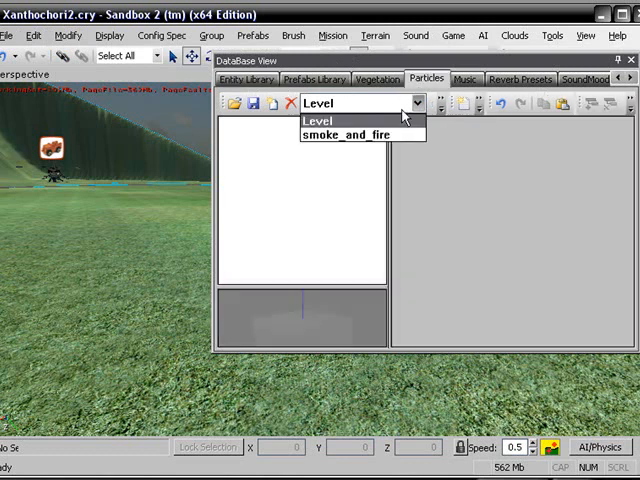
click(330, 120)
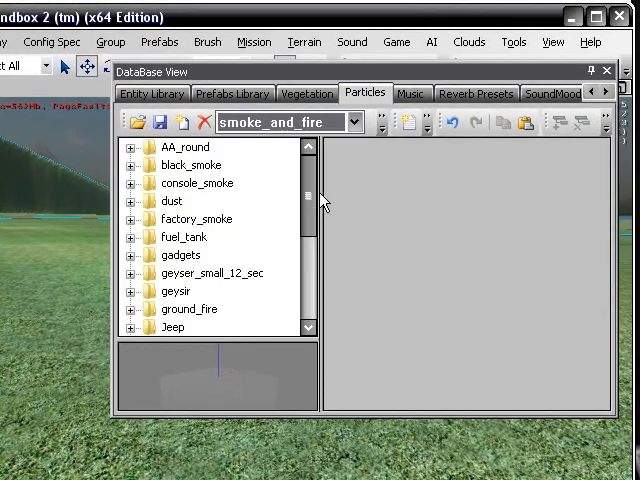
scroll(down, 3)
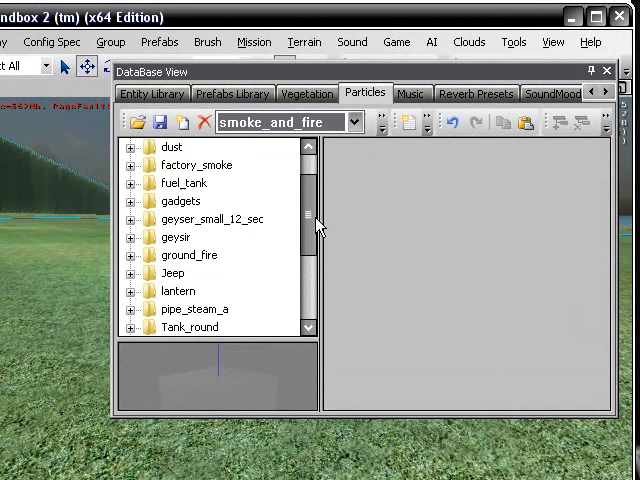
scroll(up, 3)
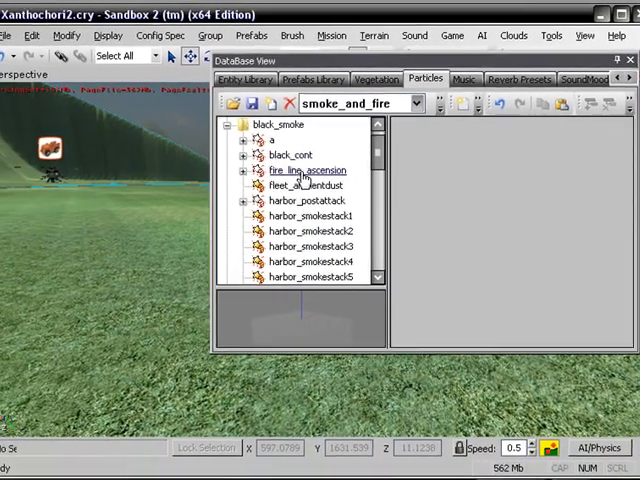
click(300, 198)
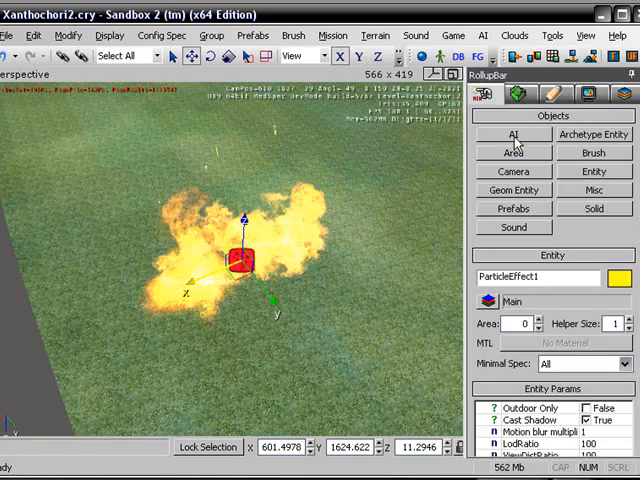
Start creating an area Shape to outline the fire
click(513, 152)
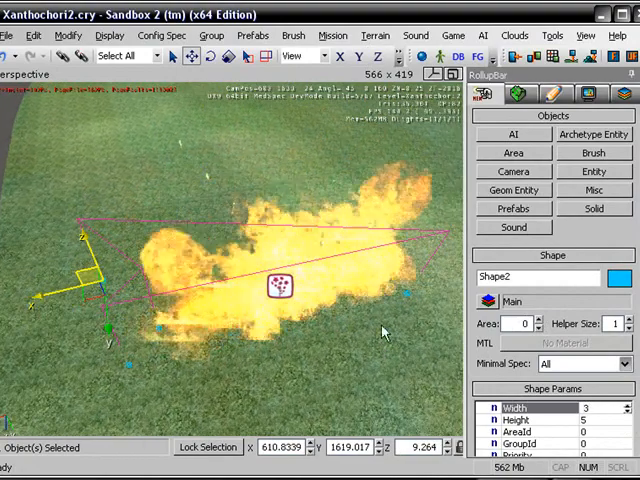
Add a Hazard entity beside the fire and set its hazard type
click(595, 171)
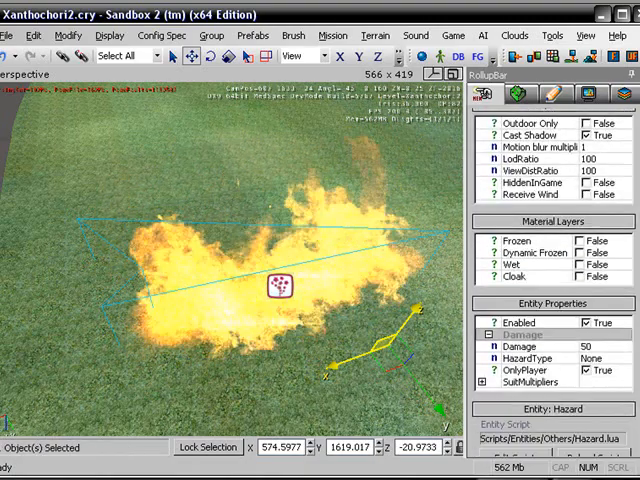
scroll(down, 3)
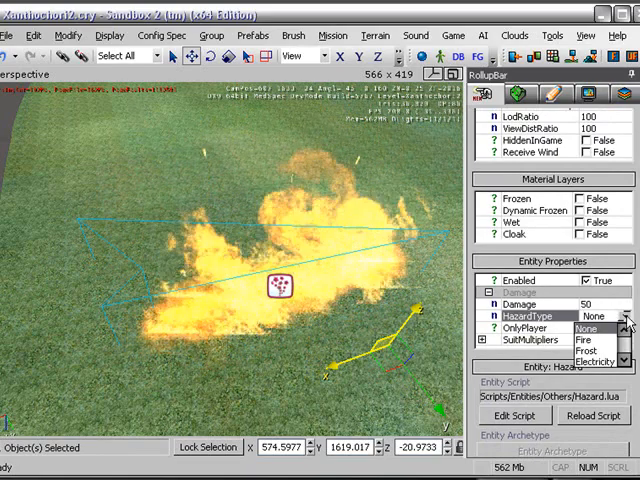
click(592, 340)
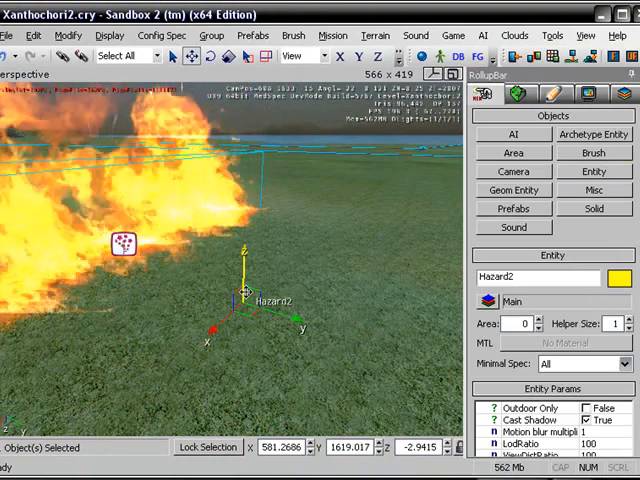
Deselect the Hazard entity and select the area shape around the fire
click(238, 297)
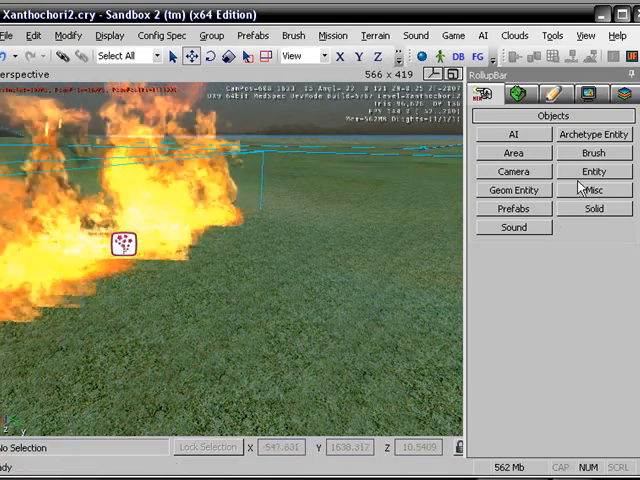
click(595, 171)
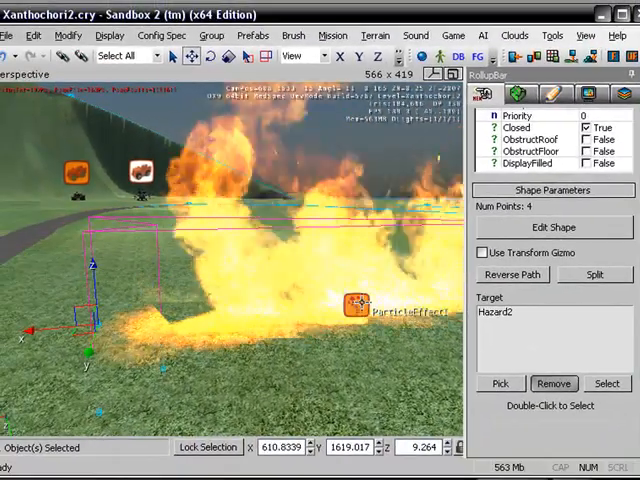
In game mode, look toward the player character lying beside the fire
right_click(351, 312)
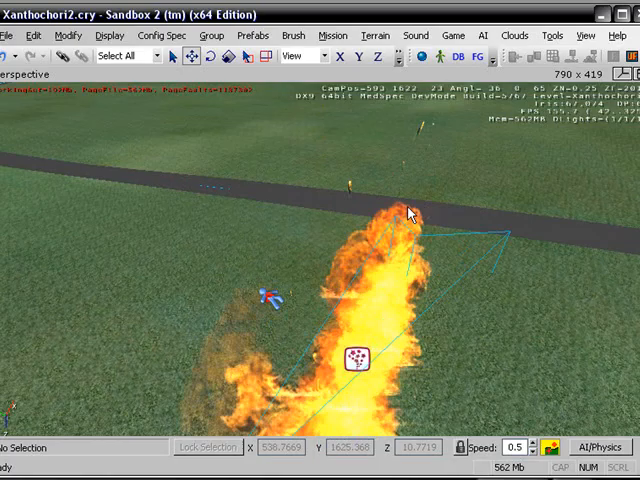
drag(400, 210, 390, 170)
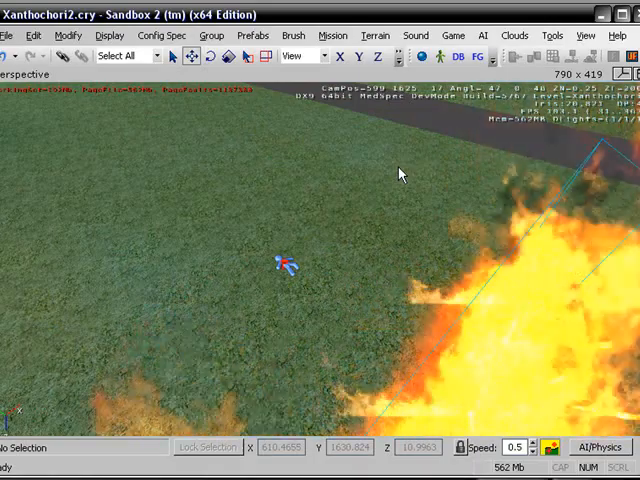
mouse_move(152, 314)
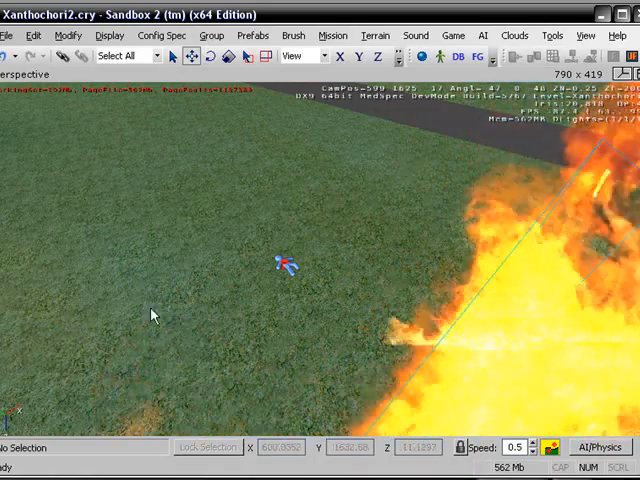